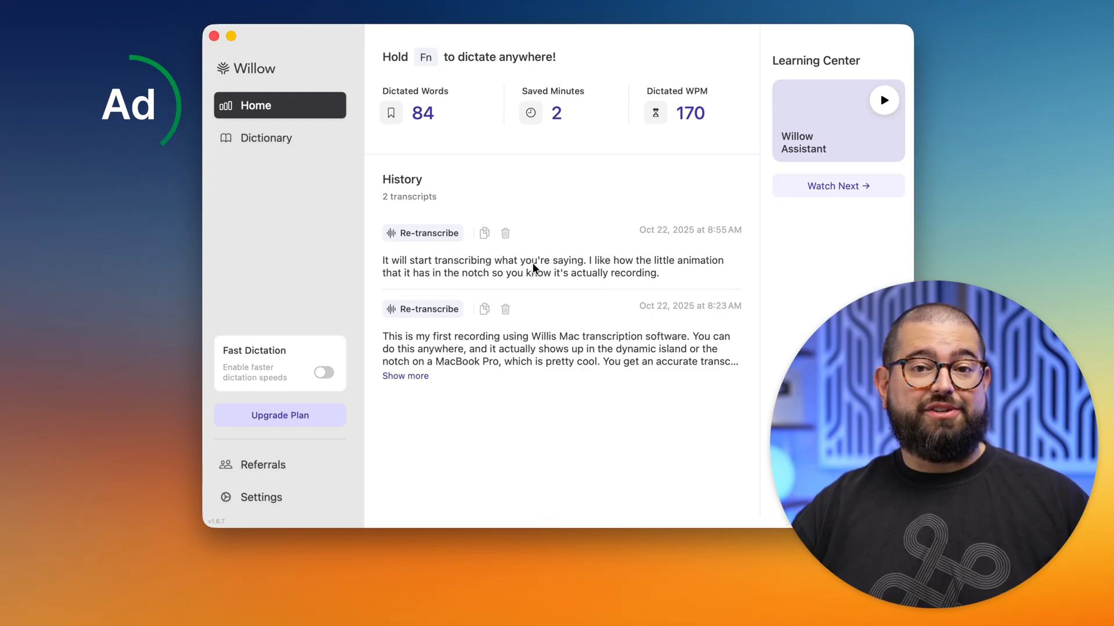
{"action": "mouse_move", "coordinate": [580, 171]}
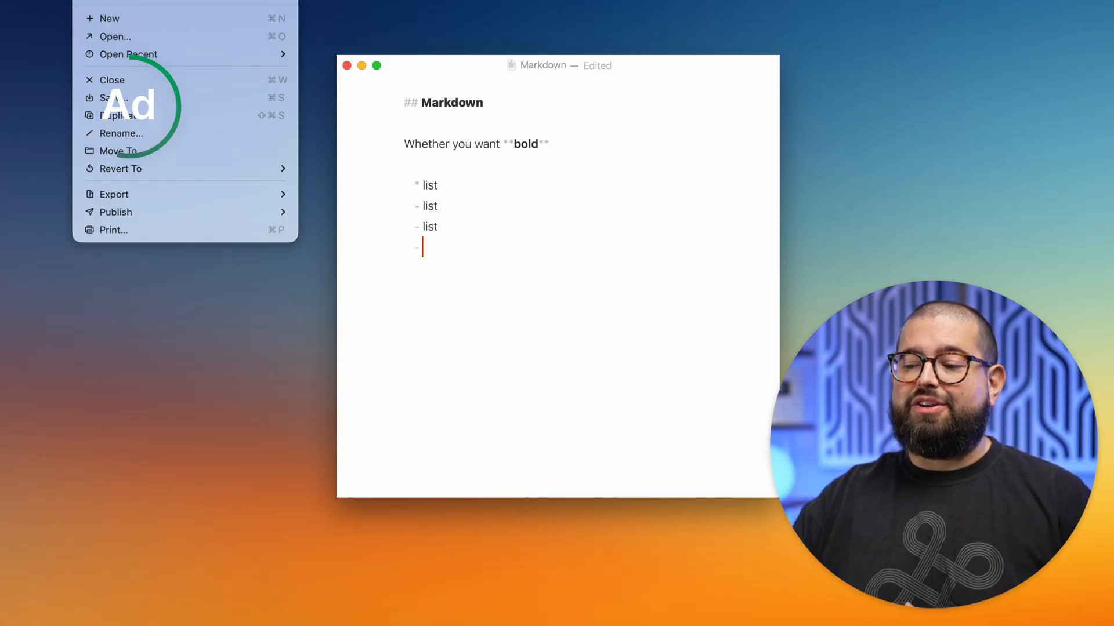
Draft the Markdown note with a ## heading, **bold** word and dash list items.
{"action": "left_click", "coordinate": [114, 194]}
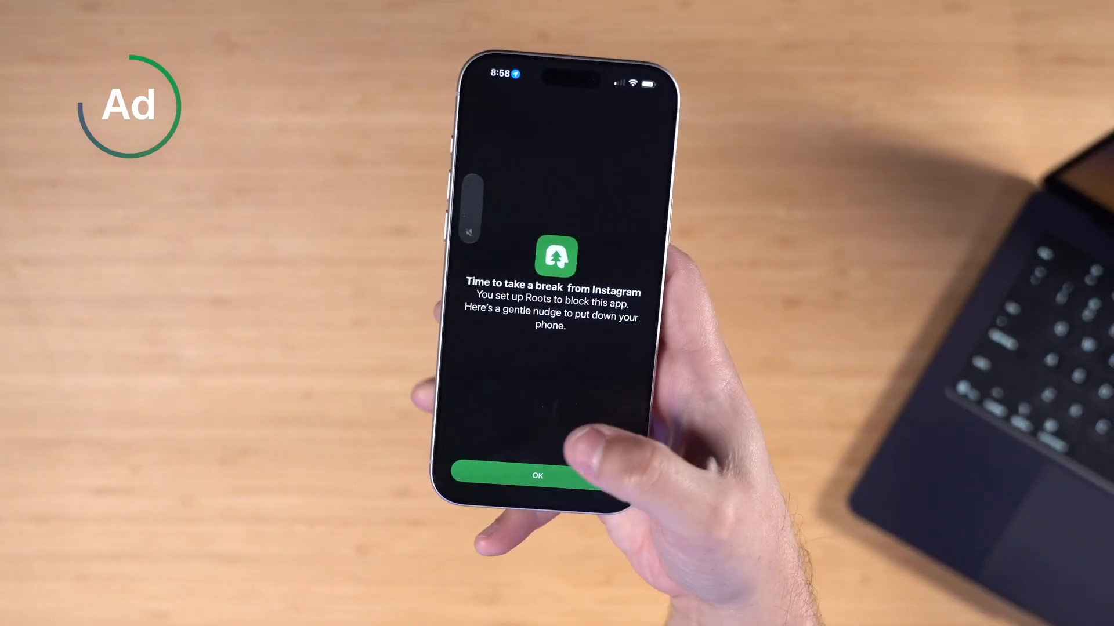
Dismiss the Instagram break reminder, view the Blocking tab with Downtime and pauses, then switch to the PTS session.
{"action": "left_click", "coordinate": [538, 475]}
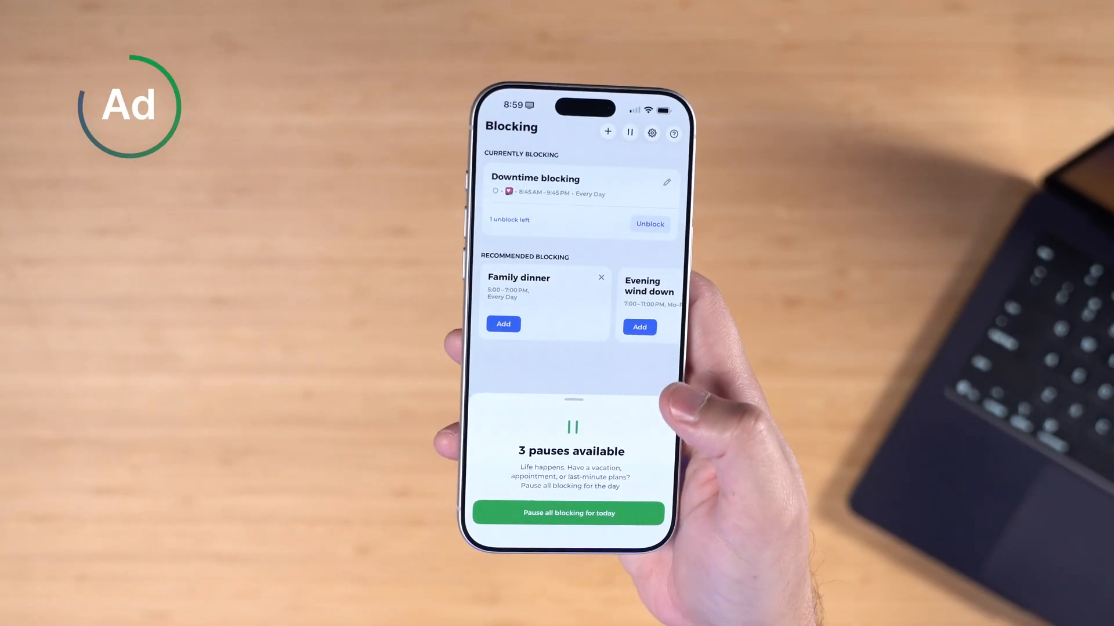
{"action": "left_click", "coordinate": [595, 494]}
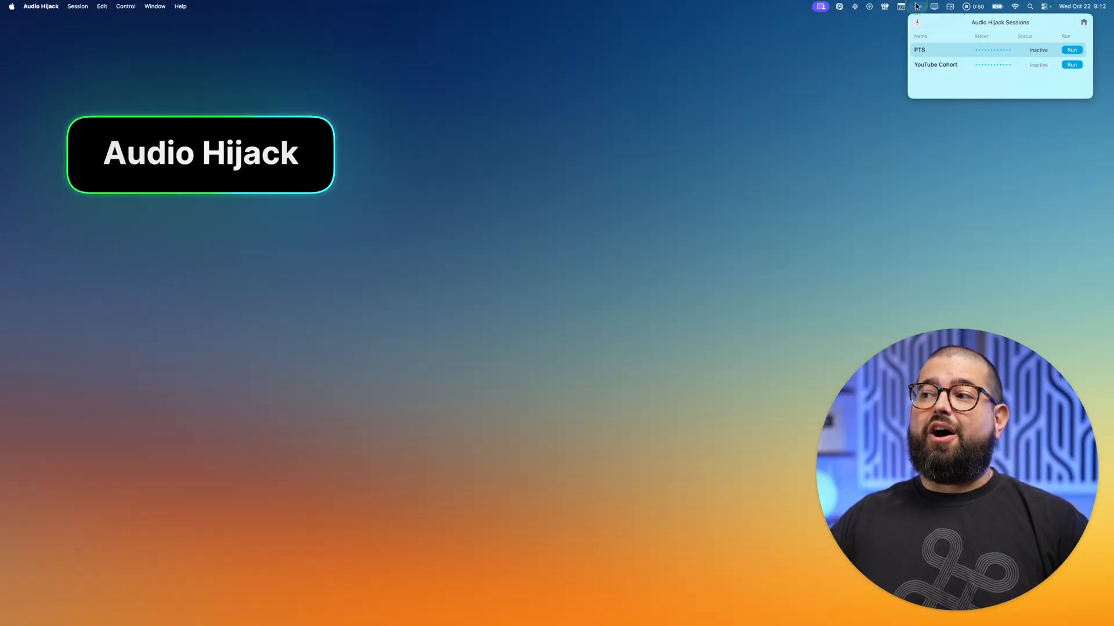
{"action": "left_click", "coordinate": [920, 49]}
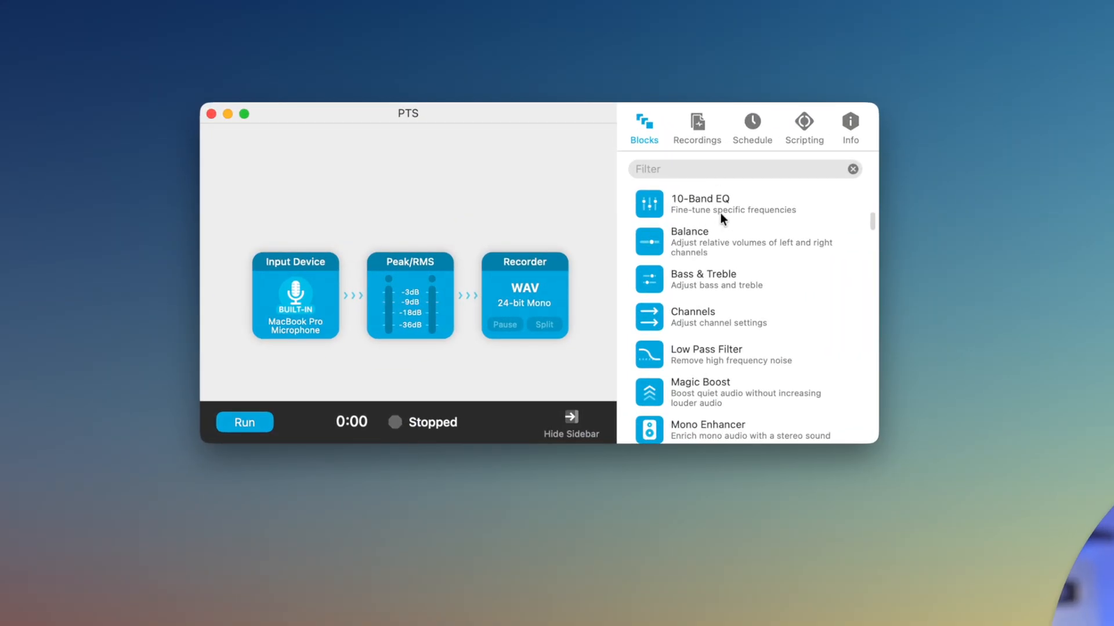
Scroll through the Blocks sidebar's effects, meters and advanced blocks beside the recording chain.
{"action": "scroll", "scroll_direction": "down", "scroll_amount": 3}
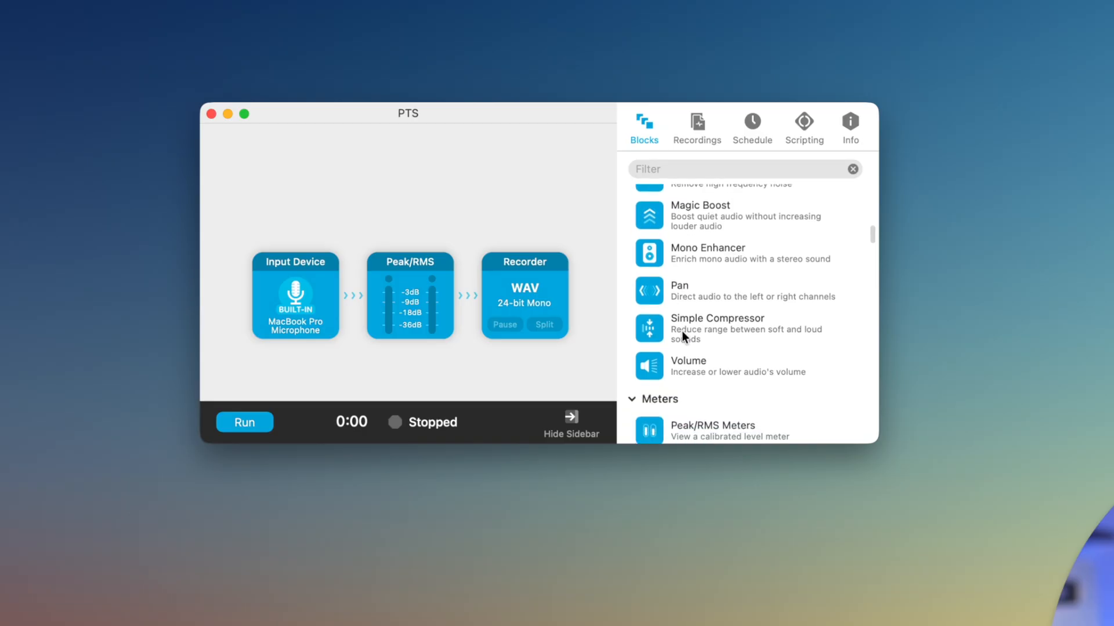
{"action": "scroll", "scroll_direction": "down", "scroll_amount": 3}
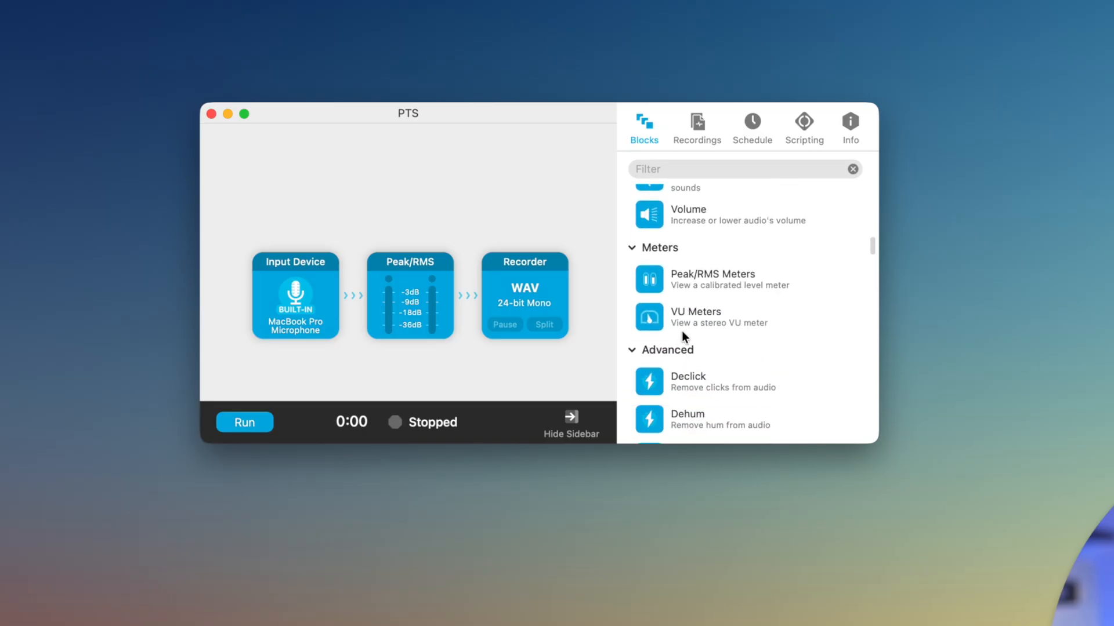